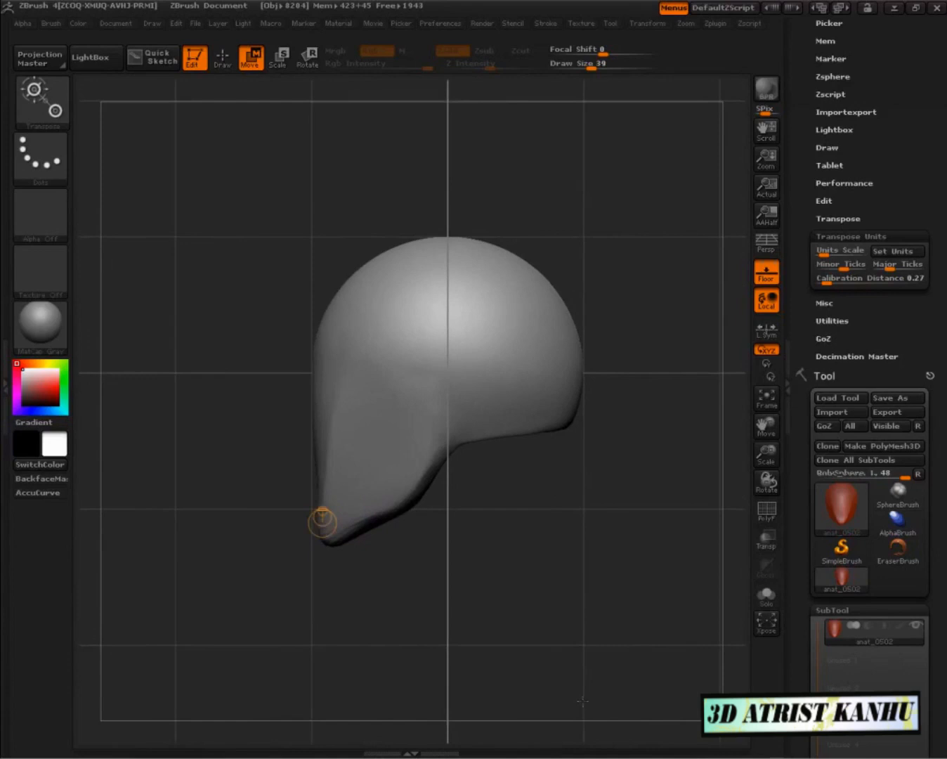
# Return to Draw mode on the bald head and zoom to inspect it.
pyautogui.click(222, 57)
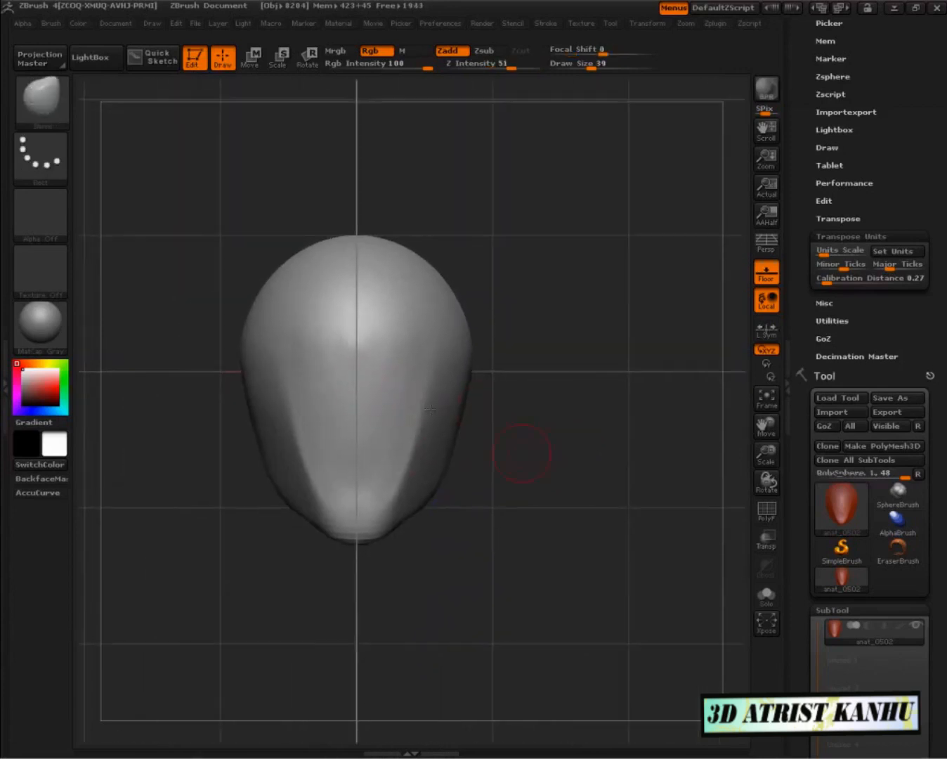
pyautogui.moveTo(569, 631)
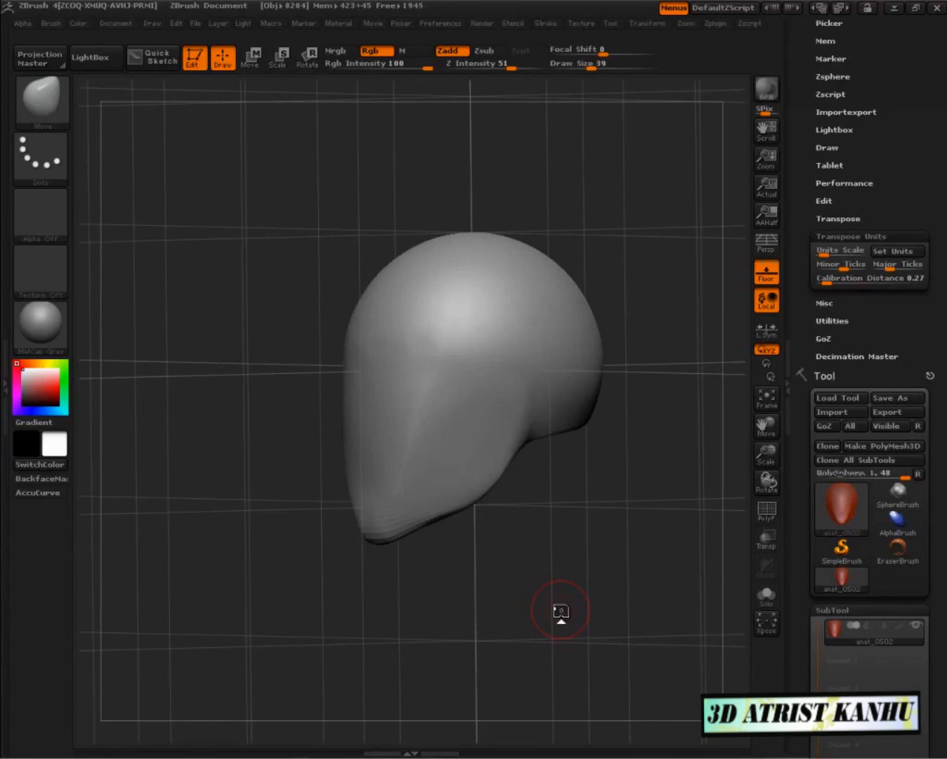
pyautogui.scroll(-3)
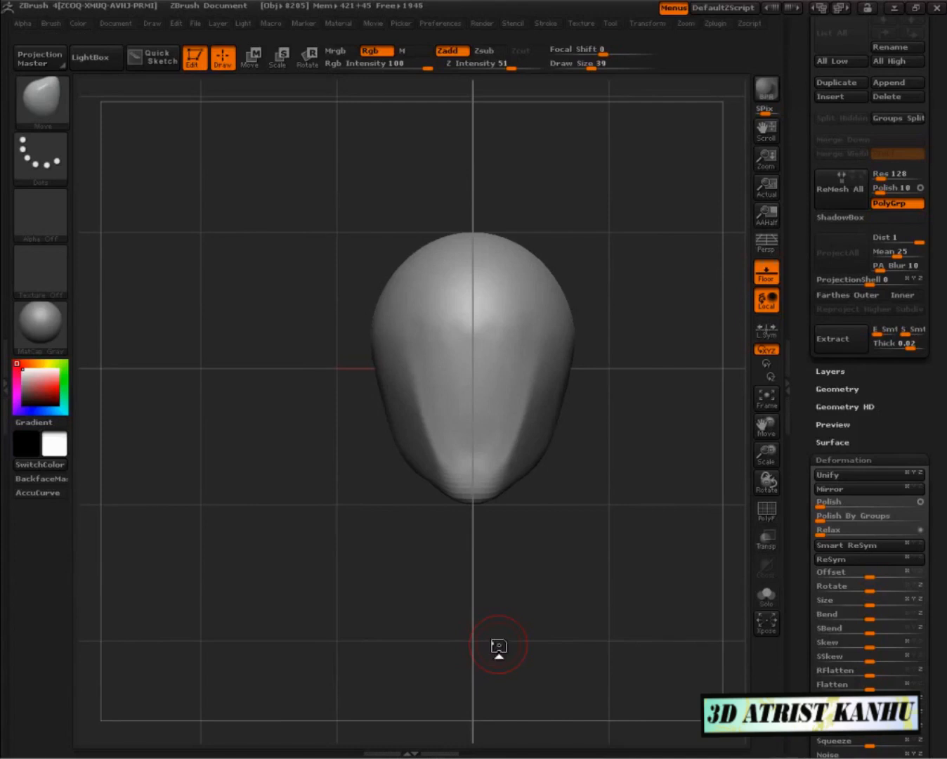
pyautogui.moveTo(651, 616)
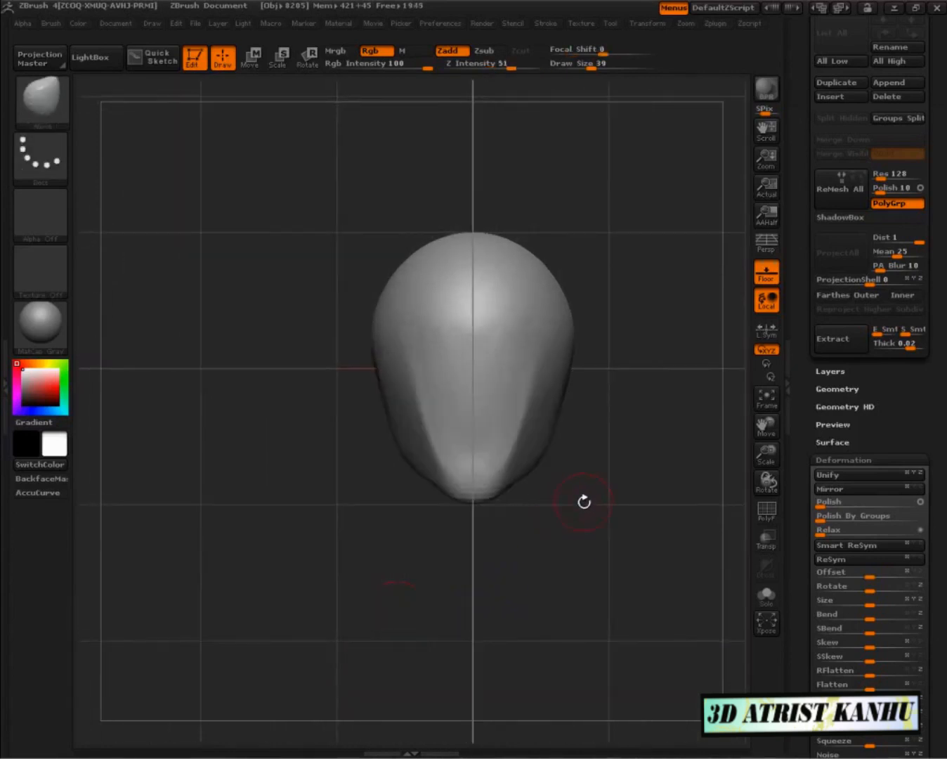
# Switch to Move mode for a horizontal transpose line across mid-face.
pyautogui.click(250, 56)
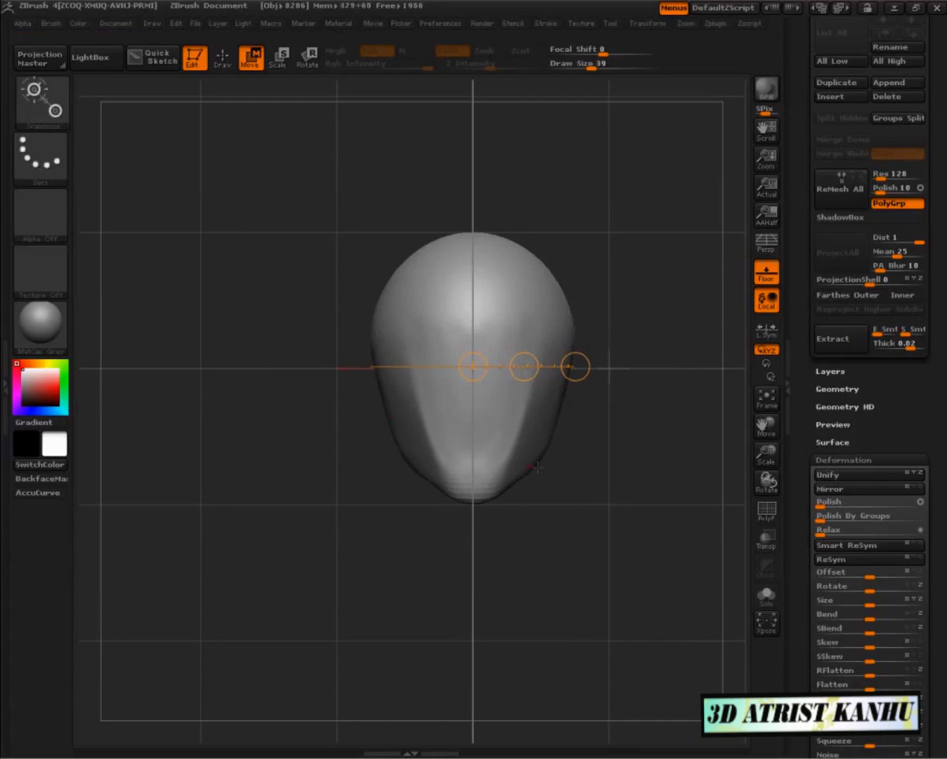
# Switch back to Draw mode to paint red temple-height marks on both sides.
pyautogui.click(222, 58)
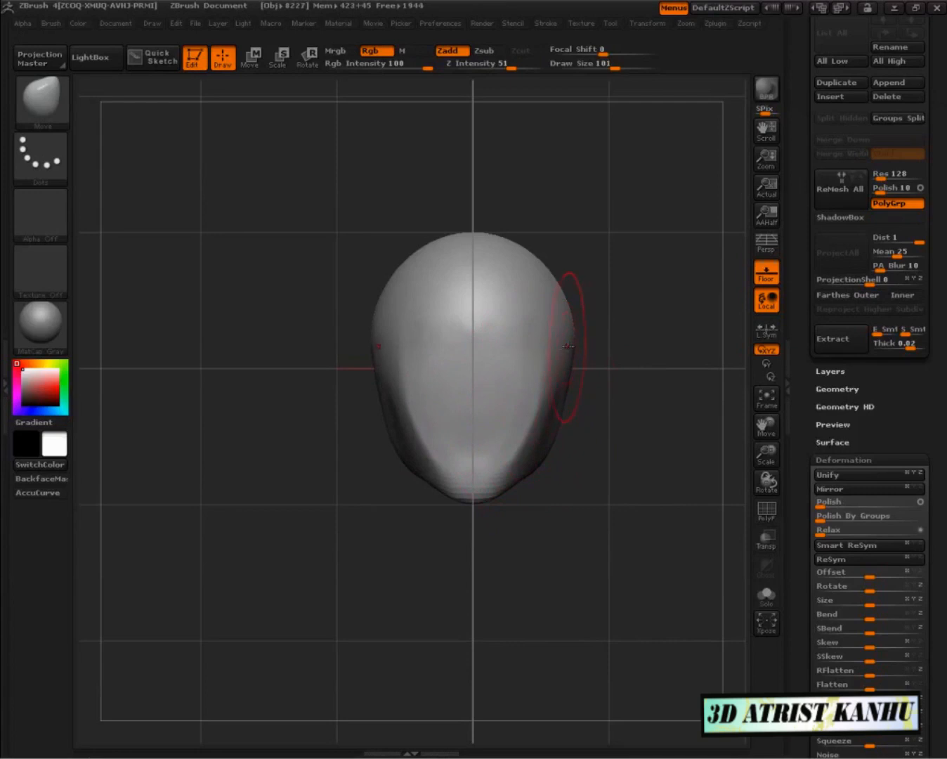
pyautogui.moveTo(379, 340)
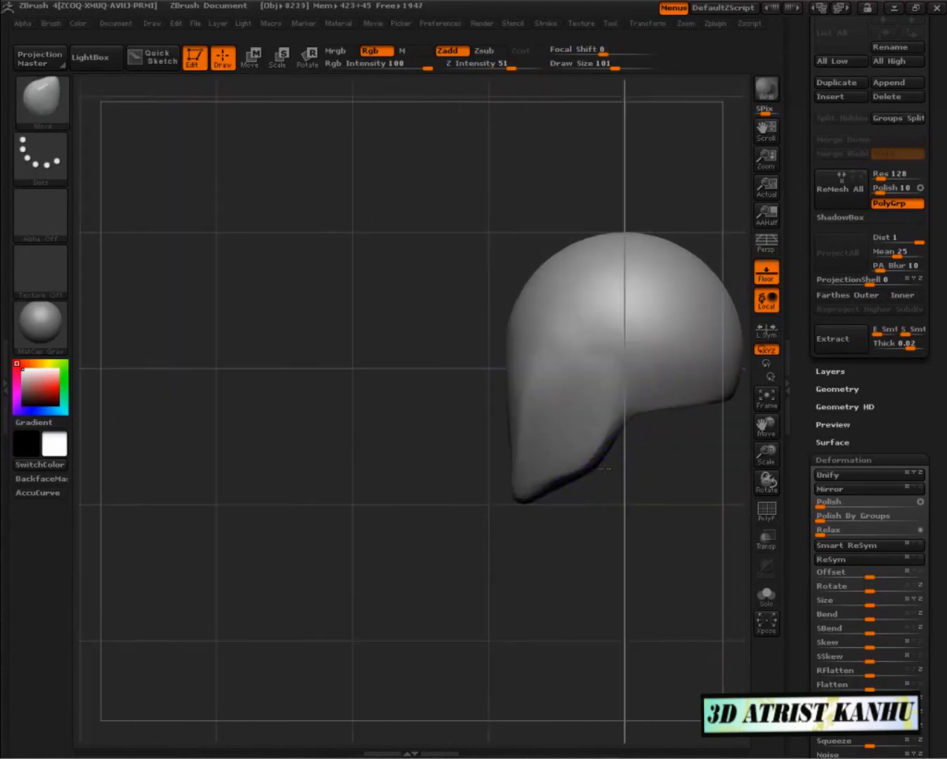
pyautogui.moveTo(479, 457)
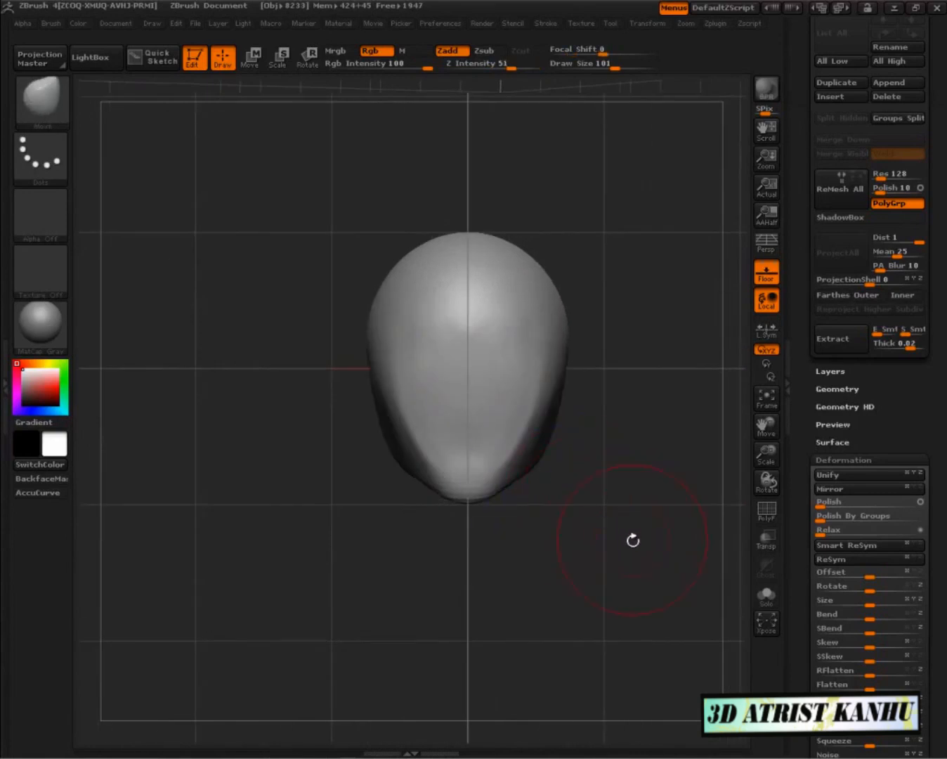
pyautogui.moveTo(547, 452)
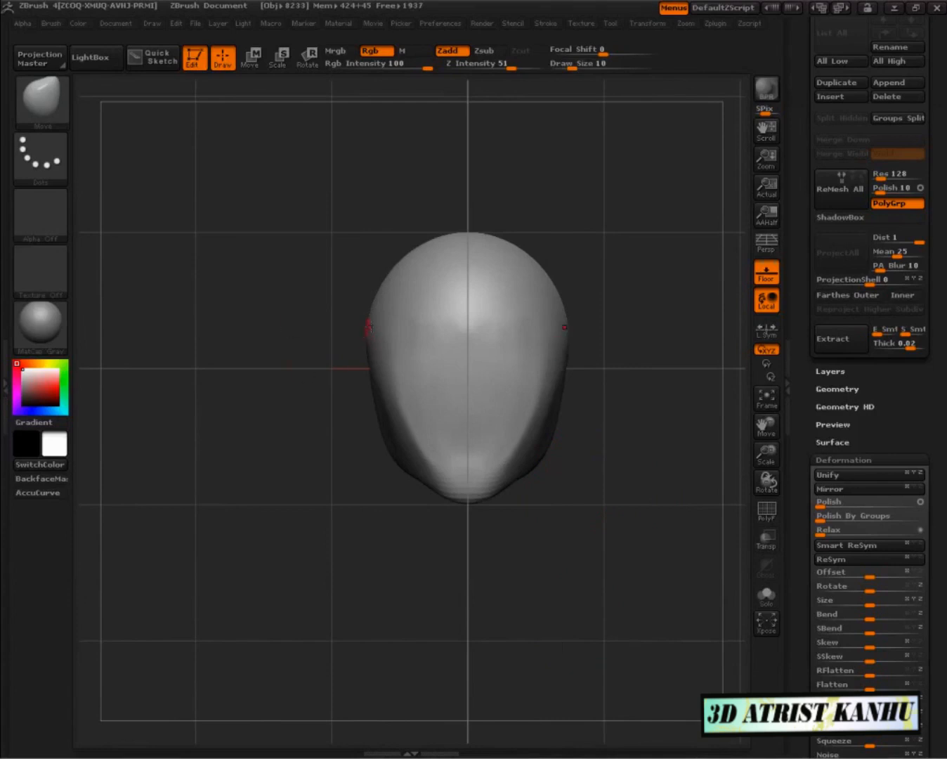
# Span the transpose line between the red side marks and bring up the Preferences palette.
pyautogui.click(250, 58)
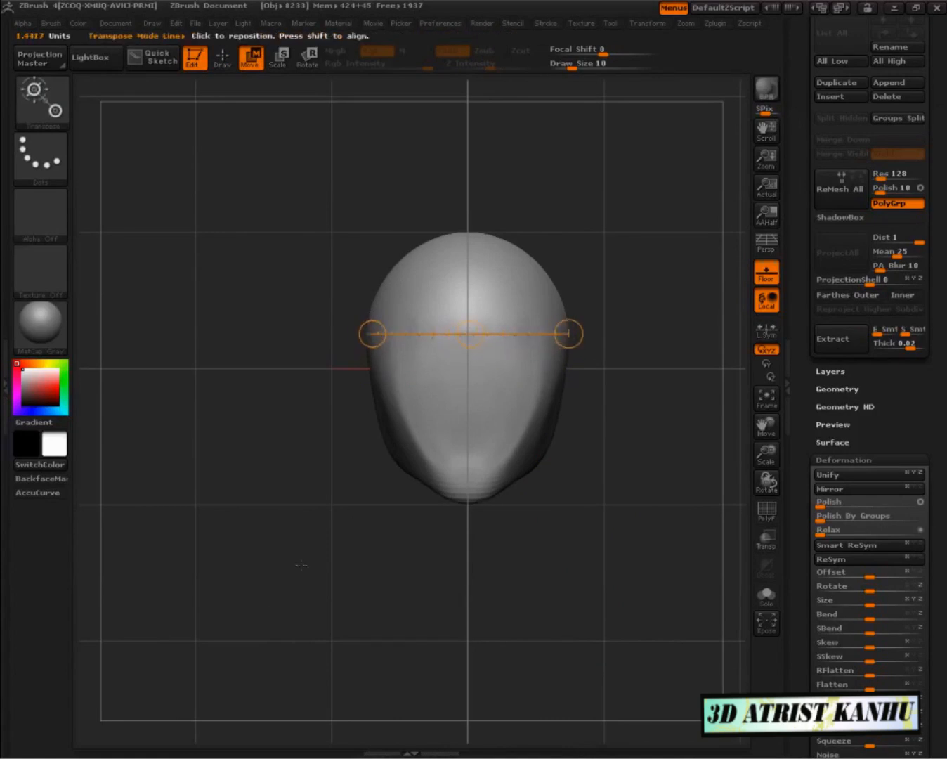
pyautogui.moveTo(270, 605)
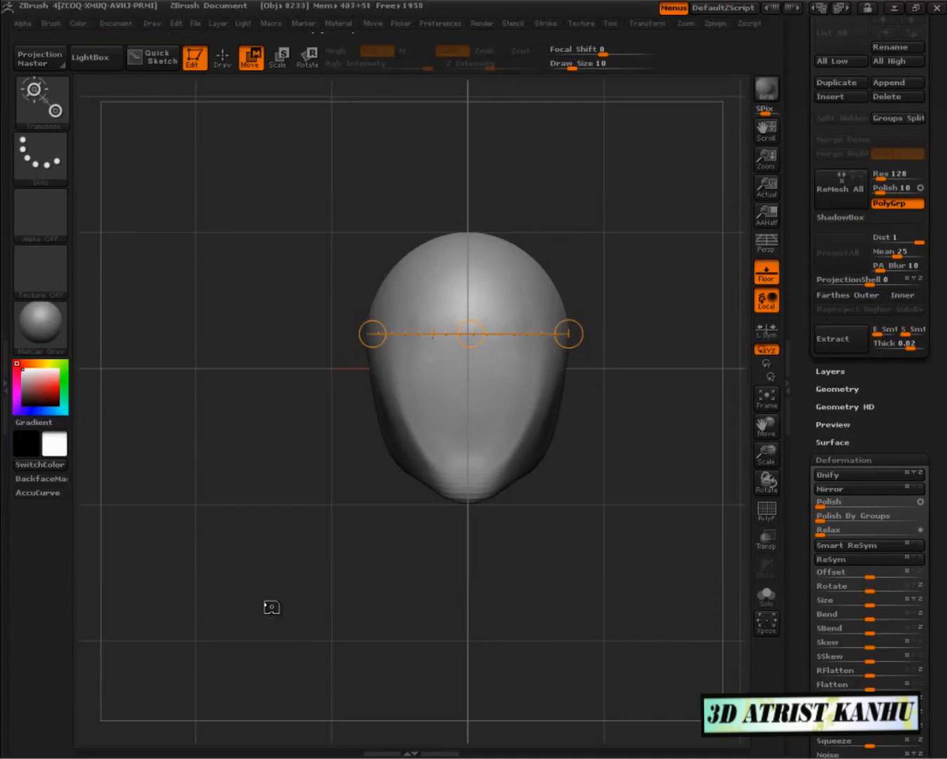
pyautogui.click(441, 23)
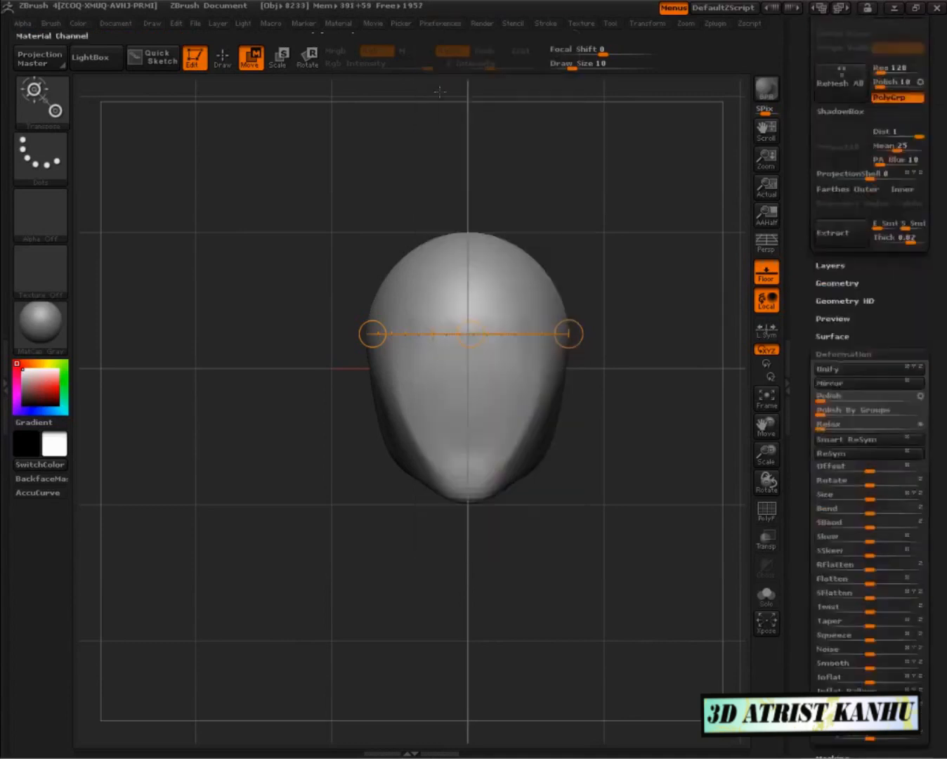
pyautogui.click(441, 23)
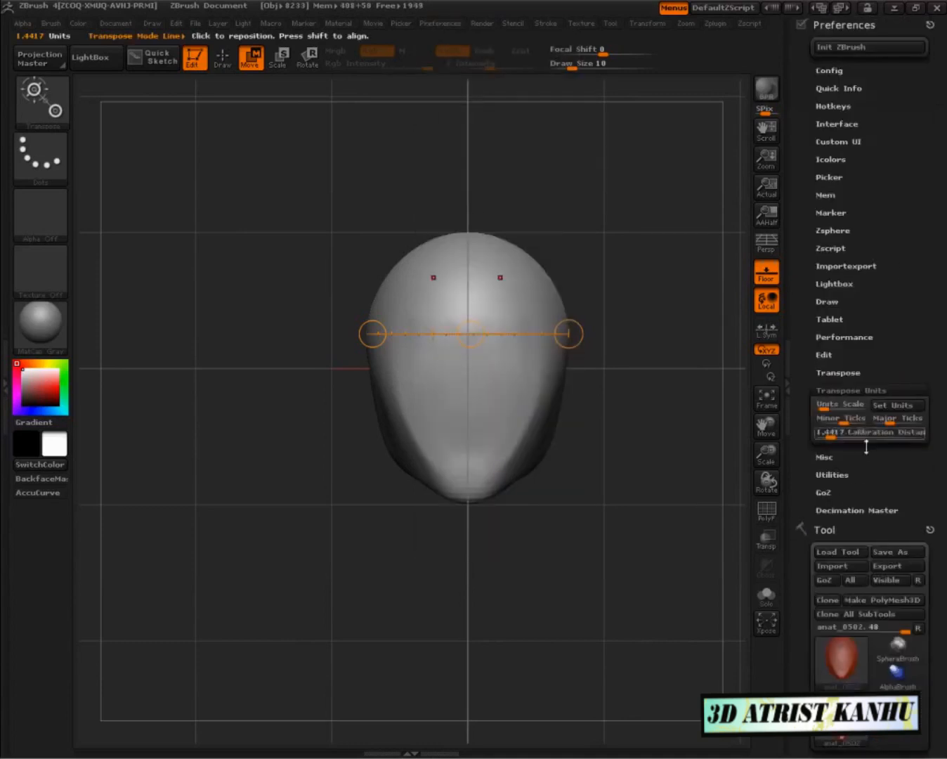
pyautogui.click(850, 389)
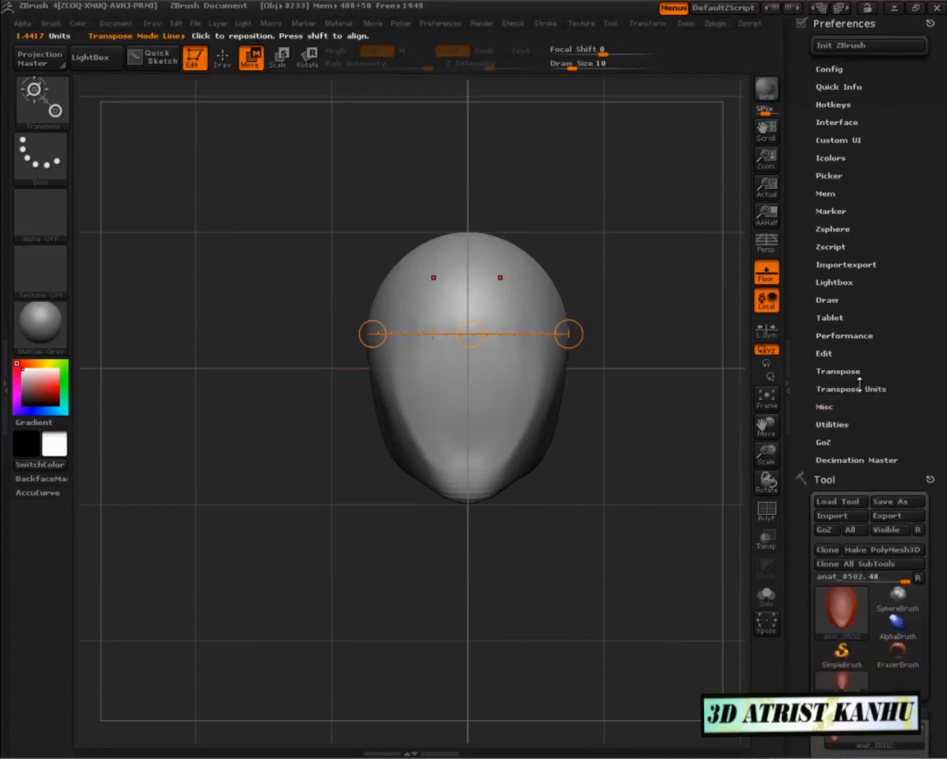
# Expand Transpose Units to reveal Units Scale, Ticks and Calibration Distance.
pyautogui.click(838, 371)
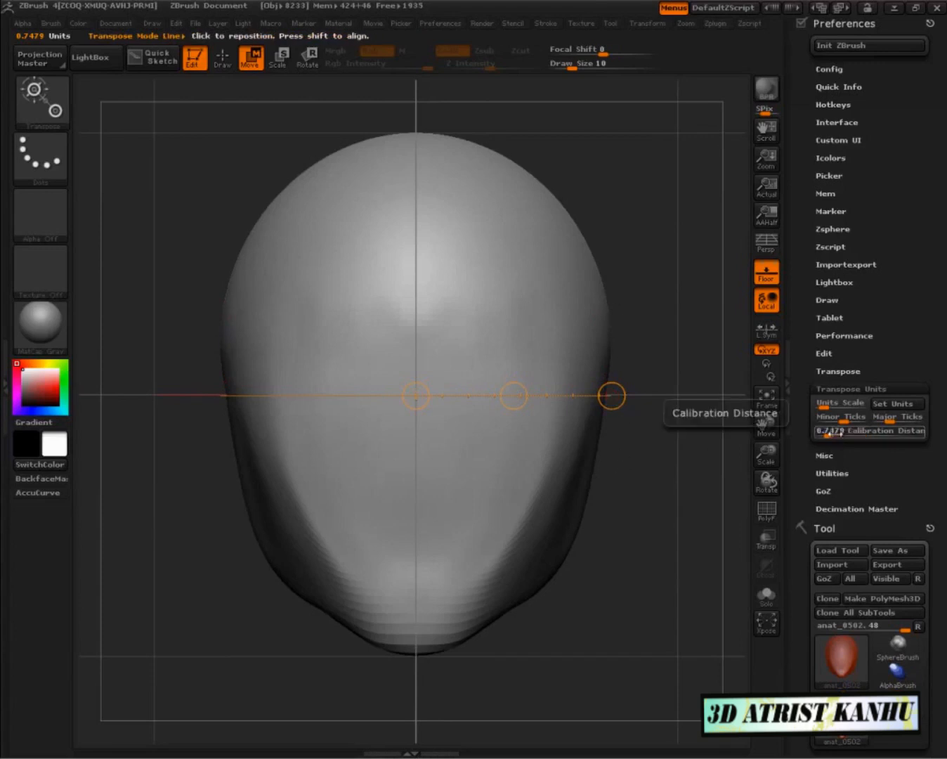
# Set Calibration Distance so the current line length reads 1 unit.
pyautogui.click(868, 430)
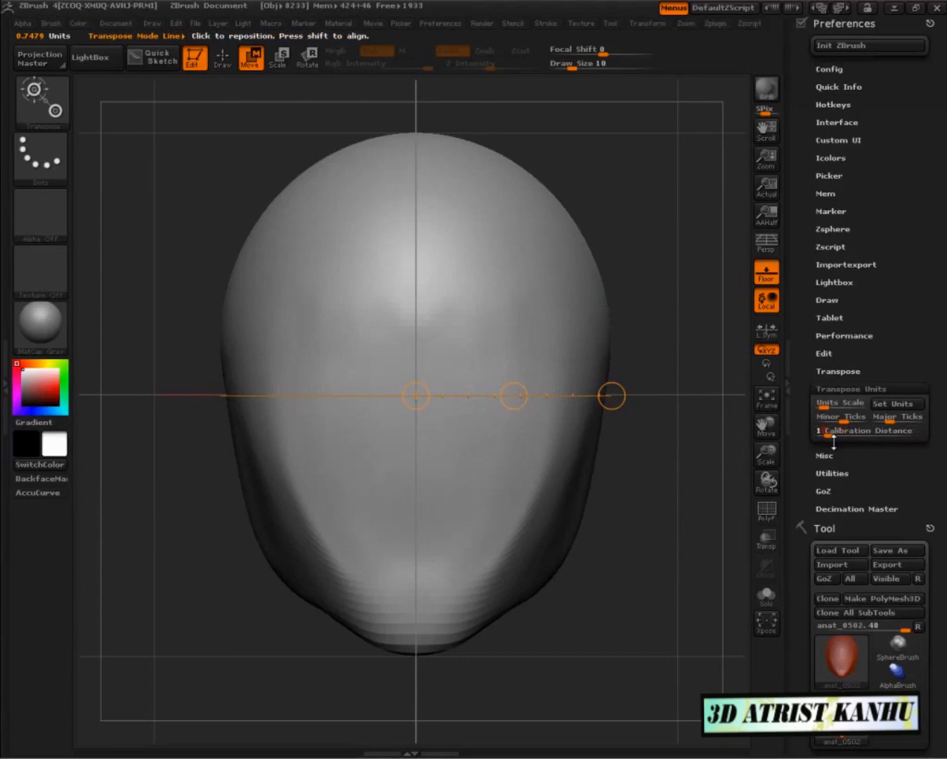
pyautogui.moveTo(869, 430)
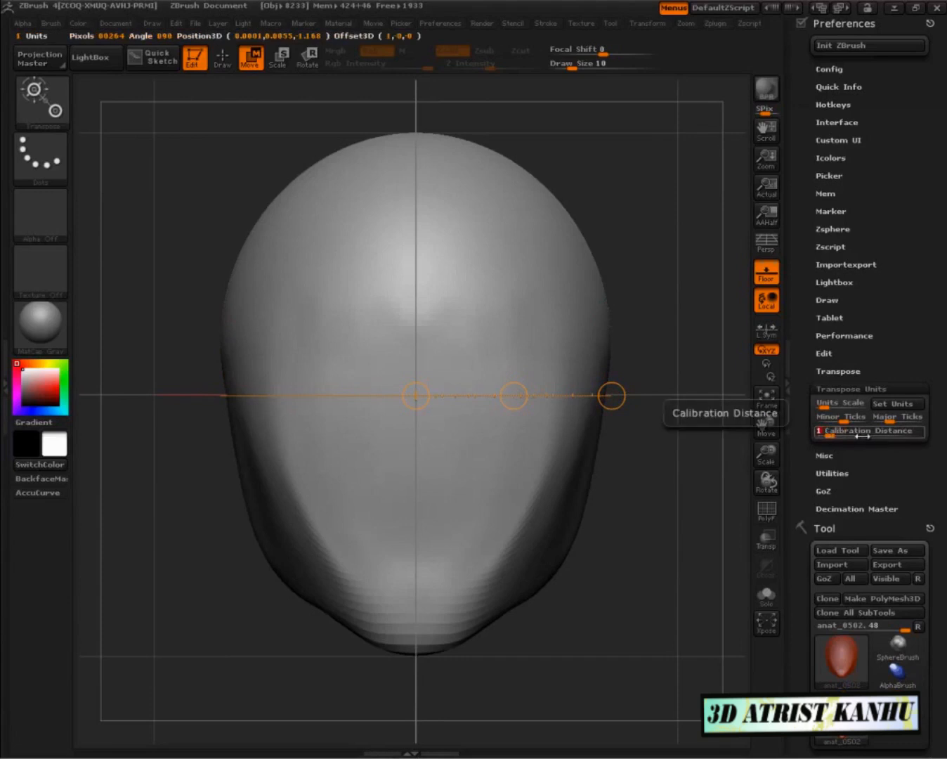
pyautogui.moveTo(194, 153)
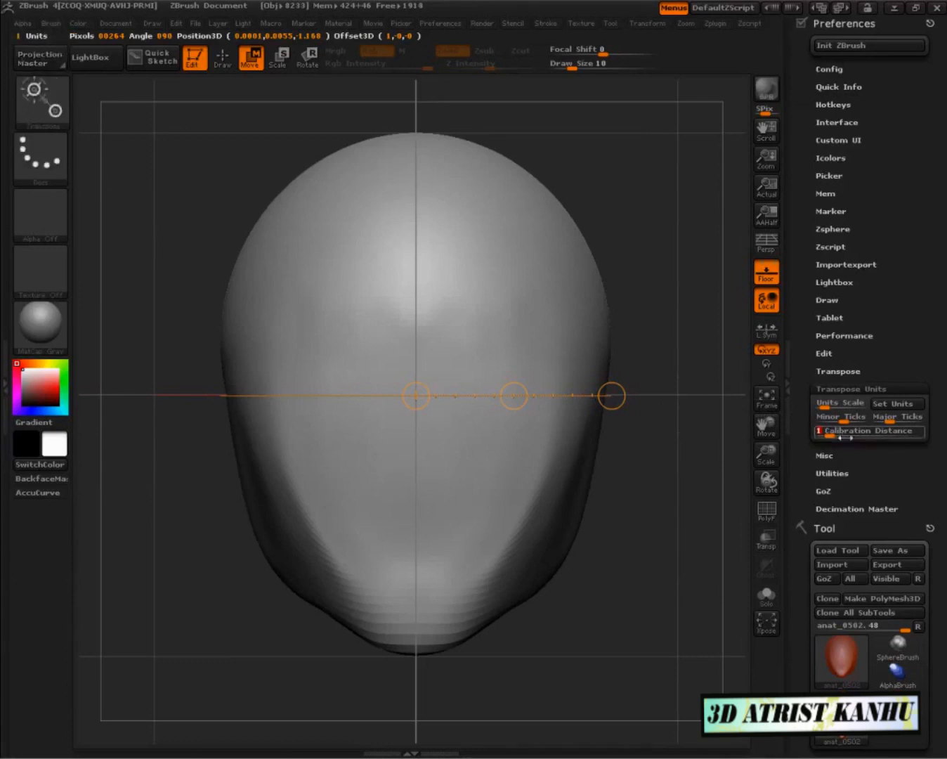
pyautogui.moveTo(843, 416)
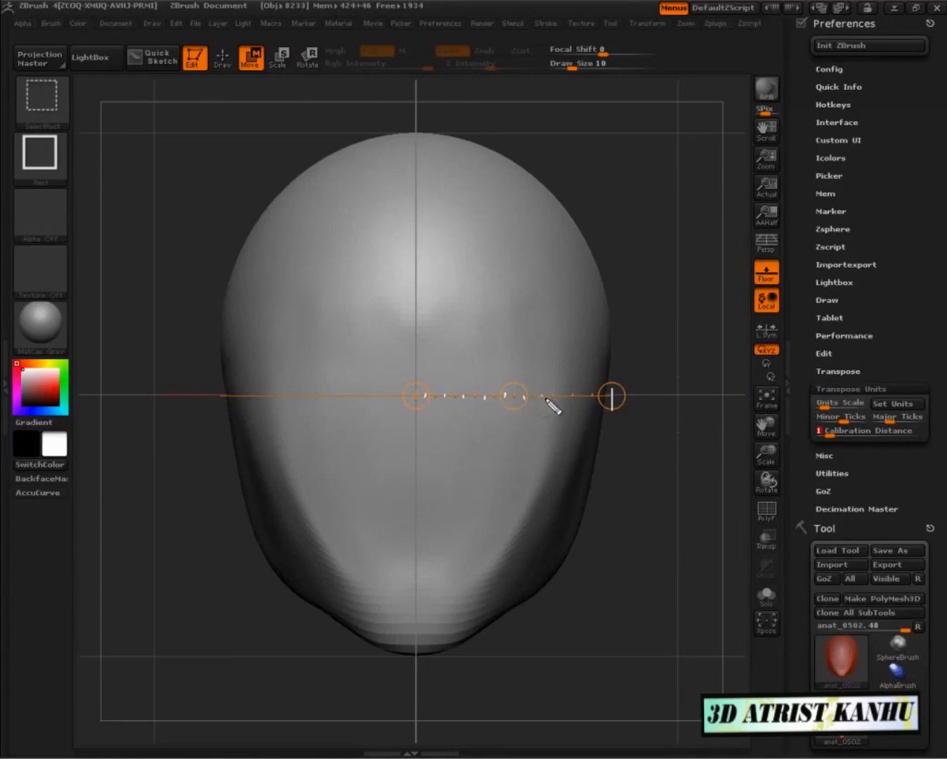
pyautogui.moveTo(421, 351)
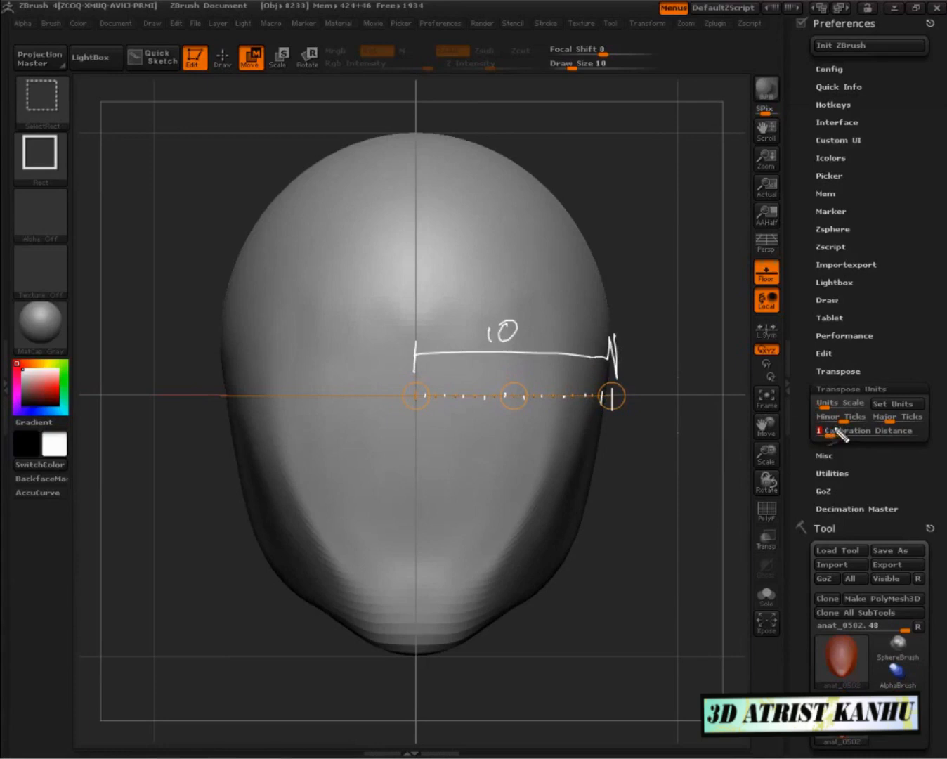
# Set Minor Ticks to 3 to divide the calibrated line into thirds.
pyautogui.click(840, 416)
pyautogui.write('3')
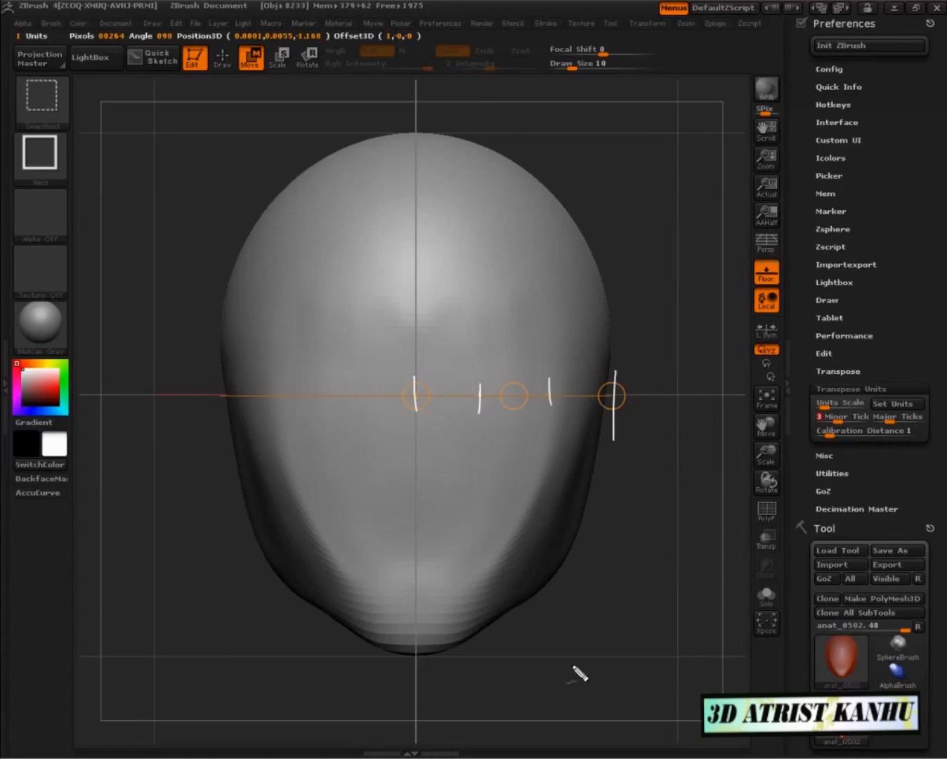
pyautogui.moveTo(576, 655)
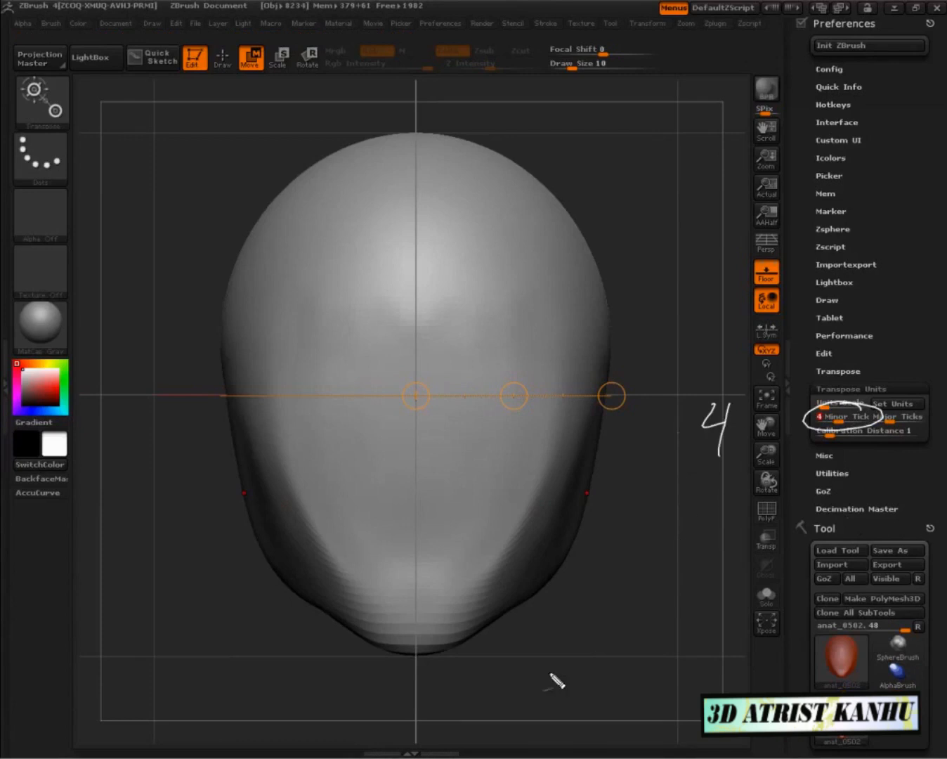
pyautogui.moveTo(421, 281)
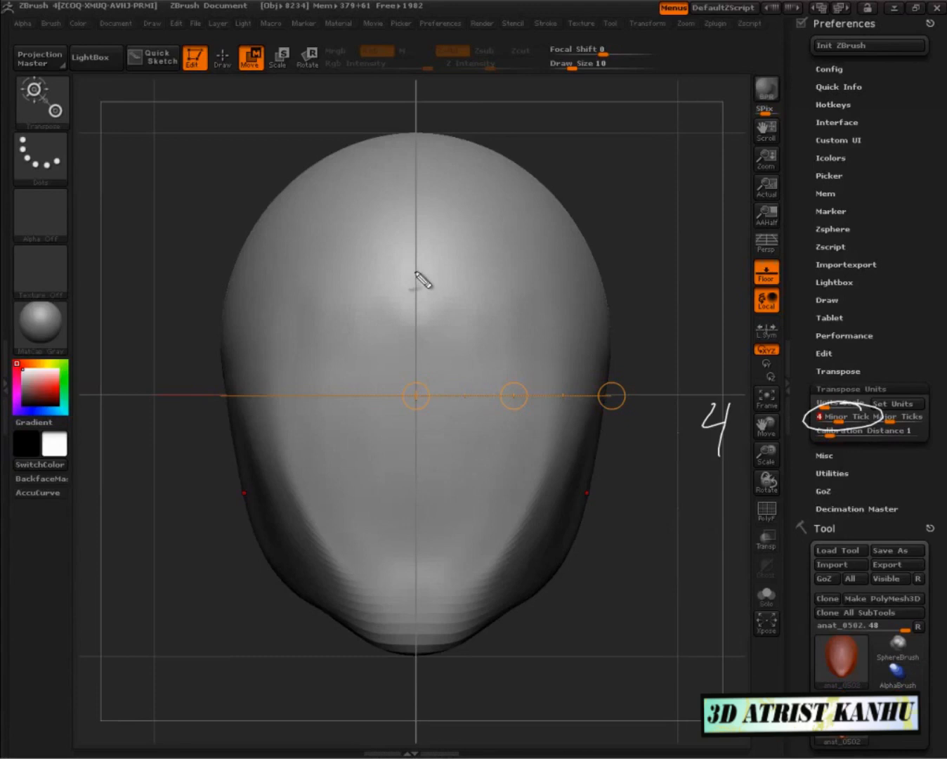
pyautogui.moveTo(629, 250)
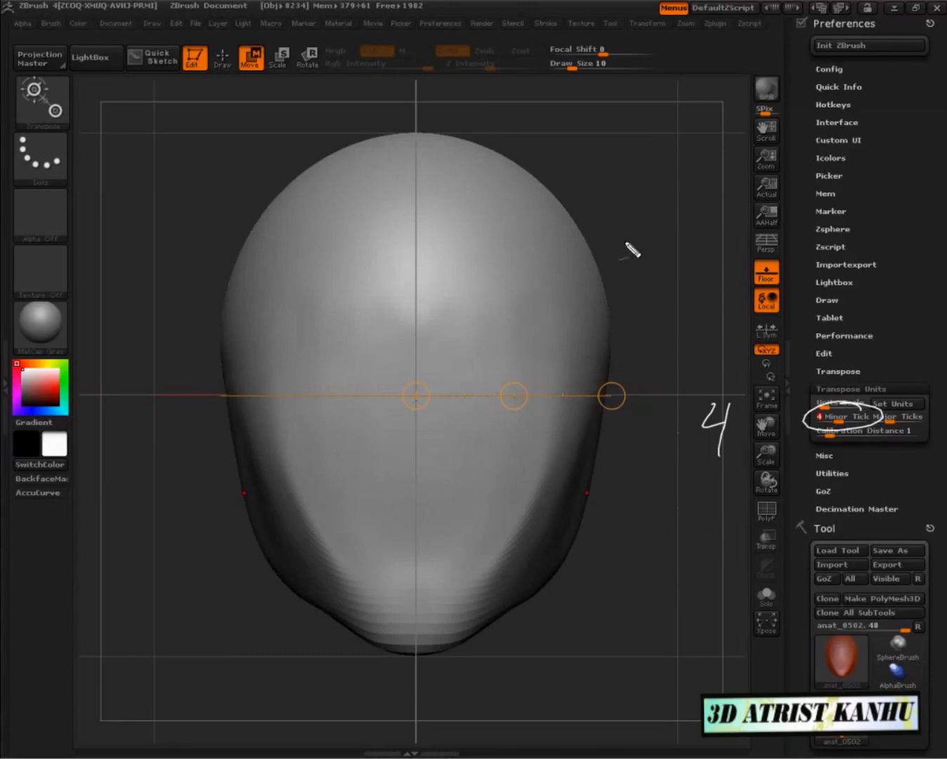
pyautogui.moveTo(615, 406)
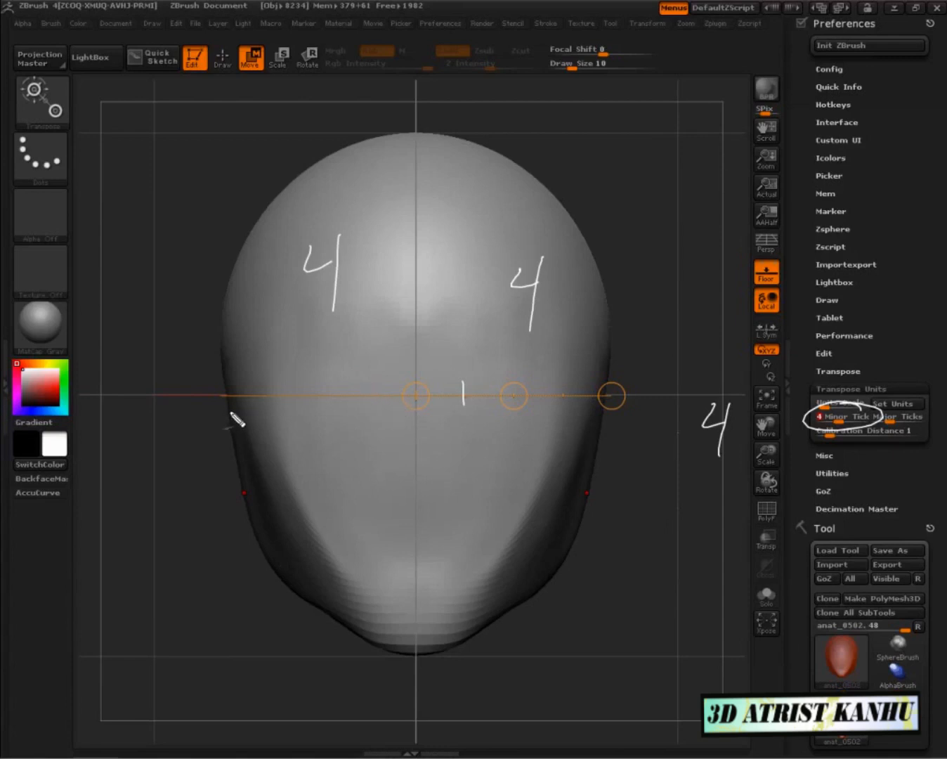
pyautogui.moveTo(419, 171)
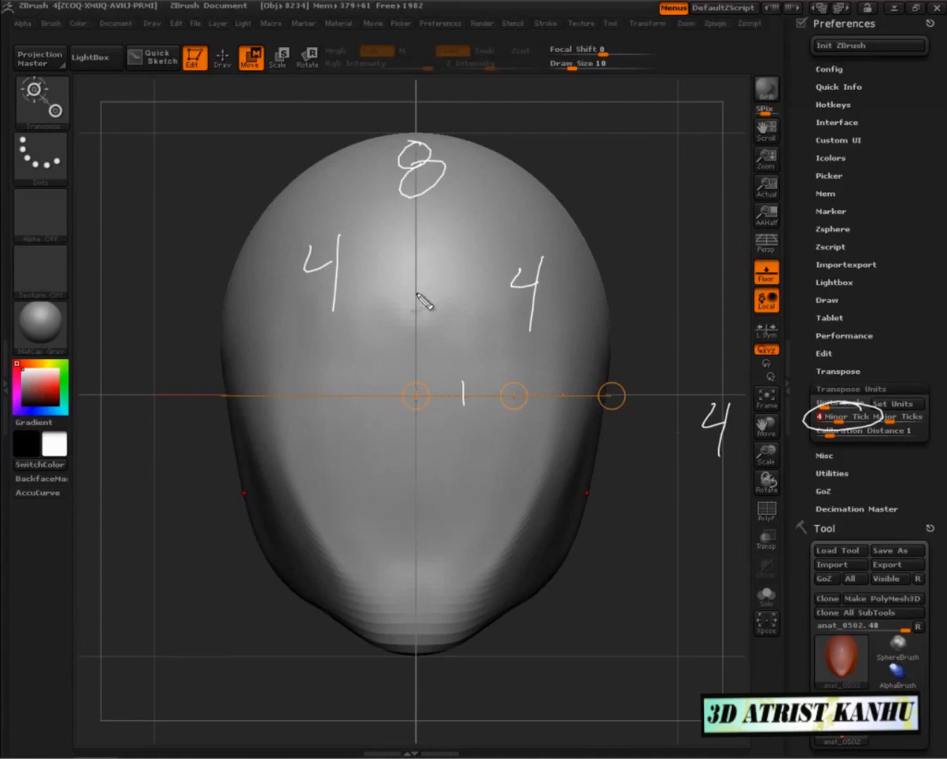
pyautogui.moveTo(475, 429)
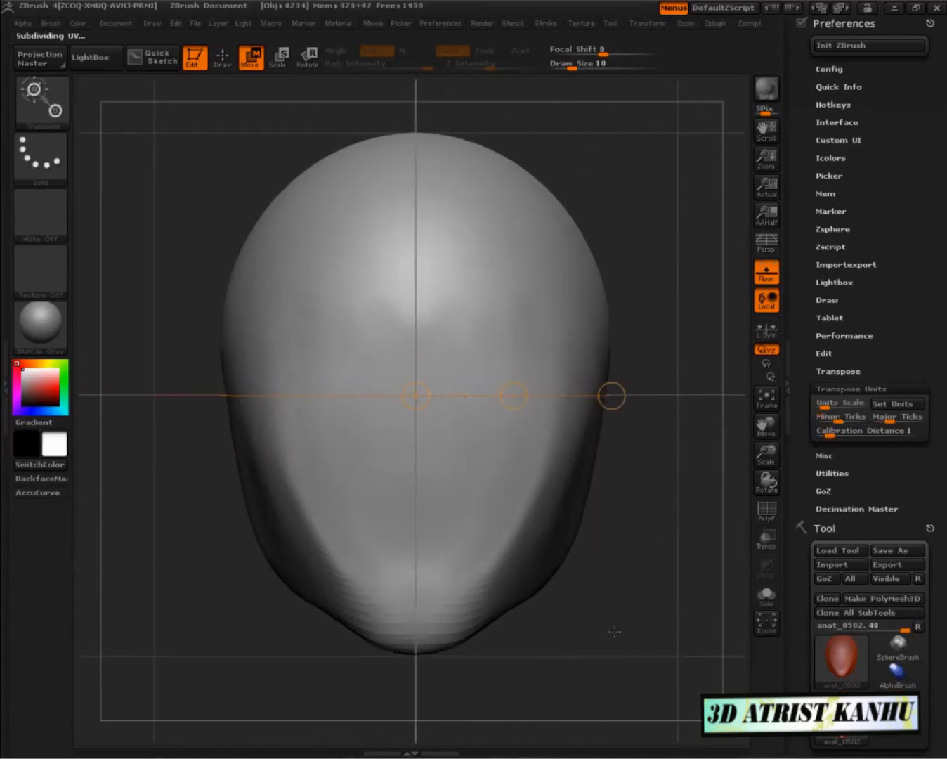
# Clear the measuring line and resume Draw mode with Rgb for painting the head.
pyautogui.scroll(-3)
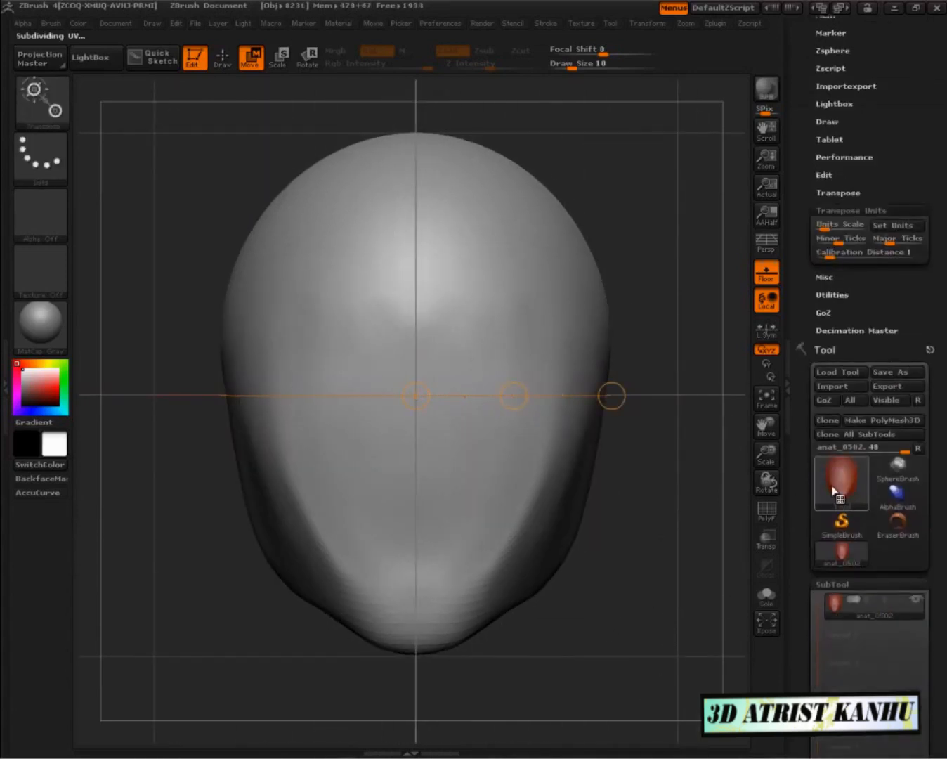
pyautogui.moveTo(841, 483)
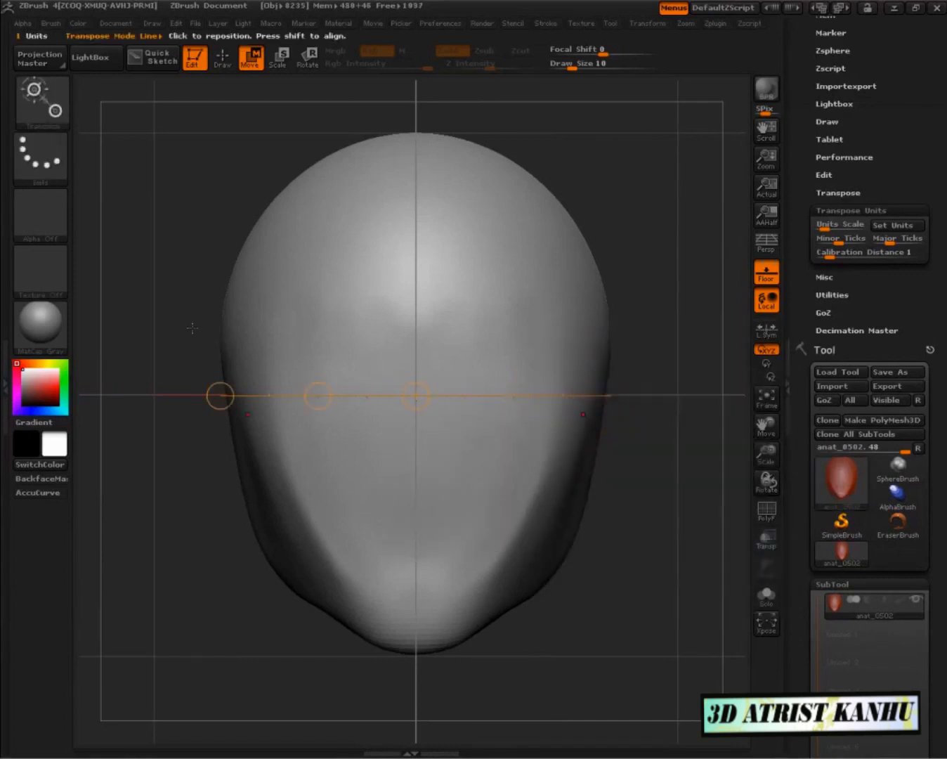
pyautogui.click(222, 57)
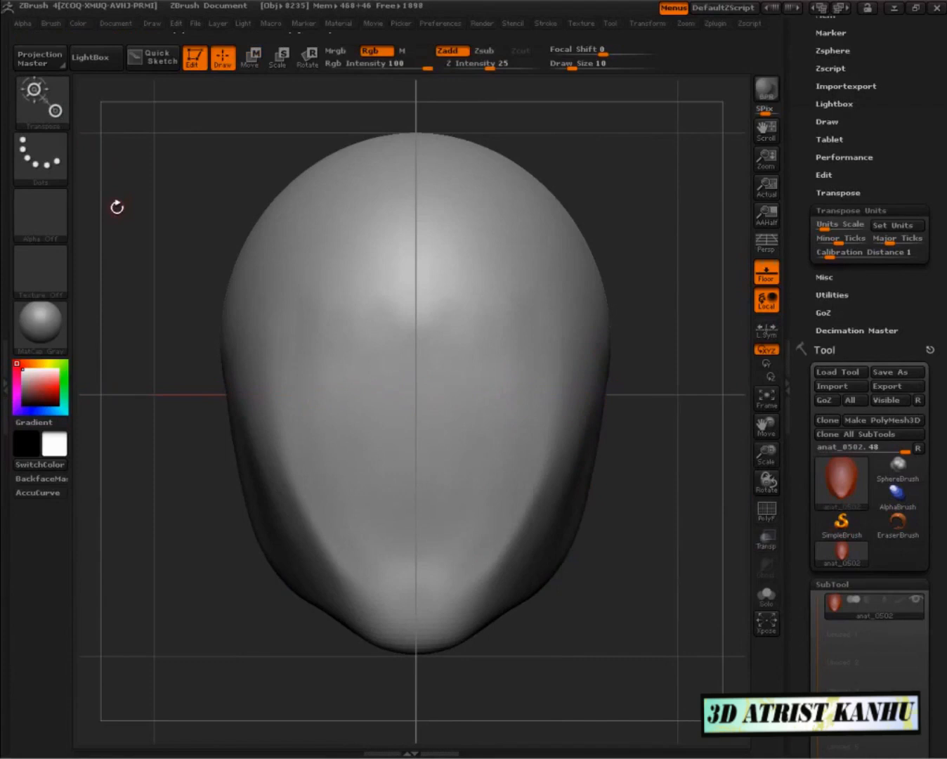
pyautogui.moveTo(573, 653)
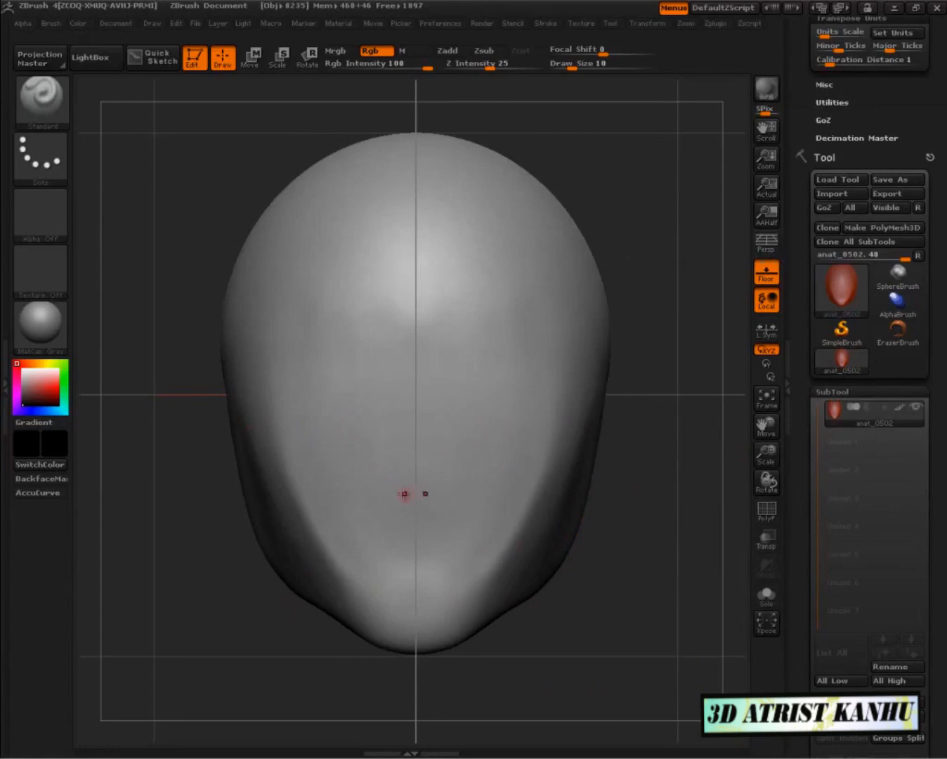
pyautogui.moveTo(293, 392)
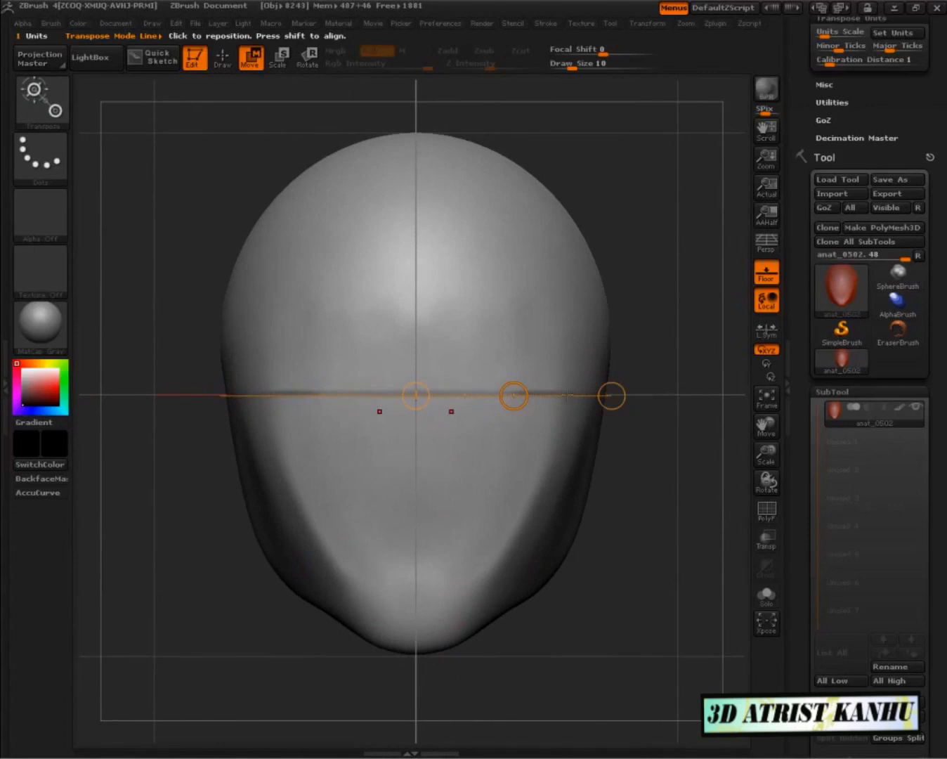
pyautogui.moveTo(562, 398)
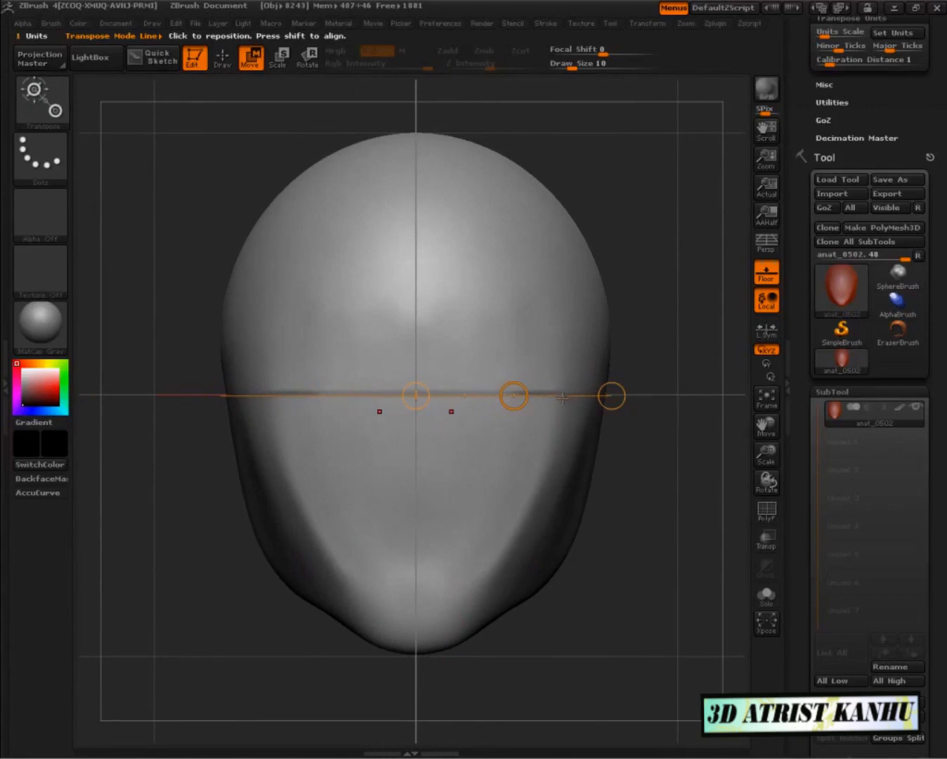
# Paint the black eye-level line and its four vertical tick division marks.
pyautogui.click(222, 57)
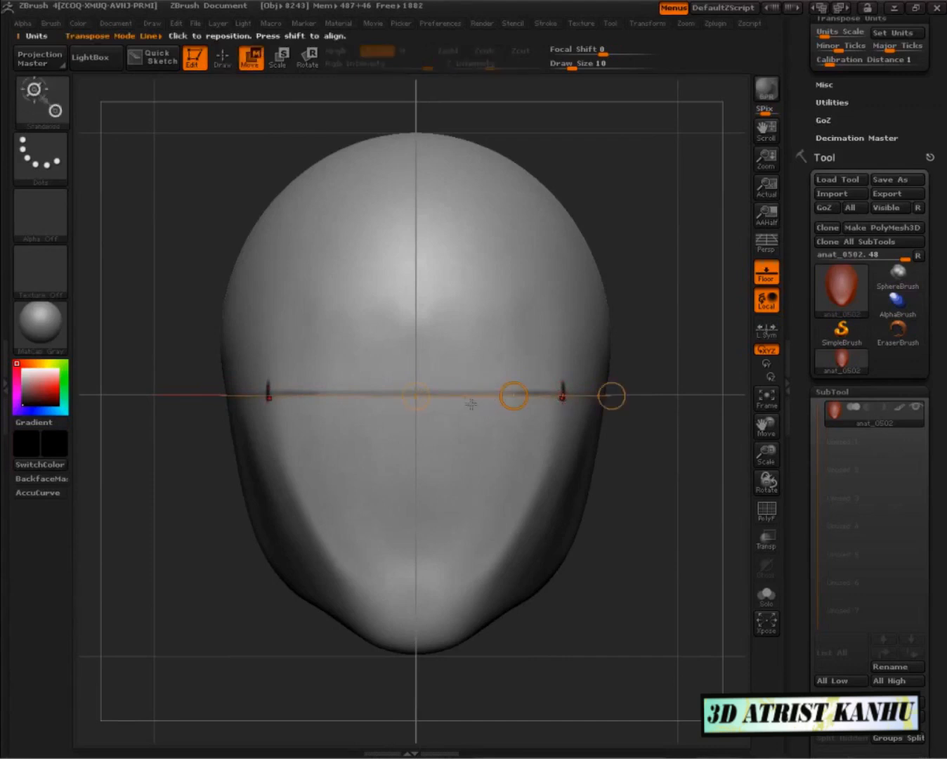
pyautogui.moveTo(441, 399)
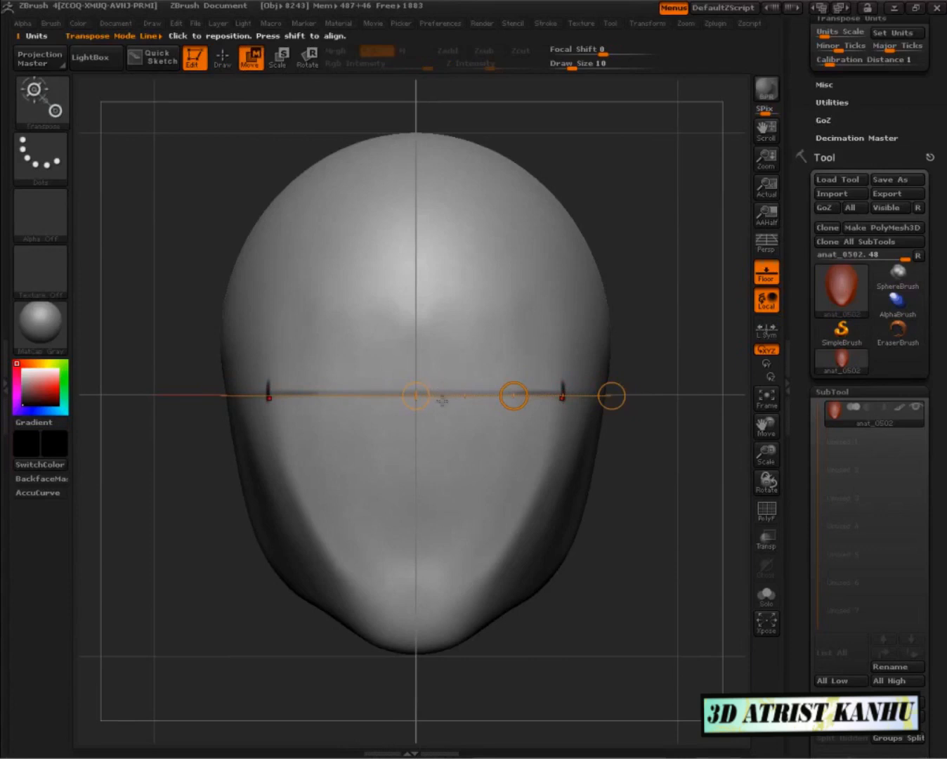
pyautogui.click(222, 58)
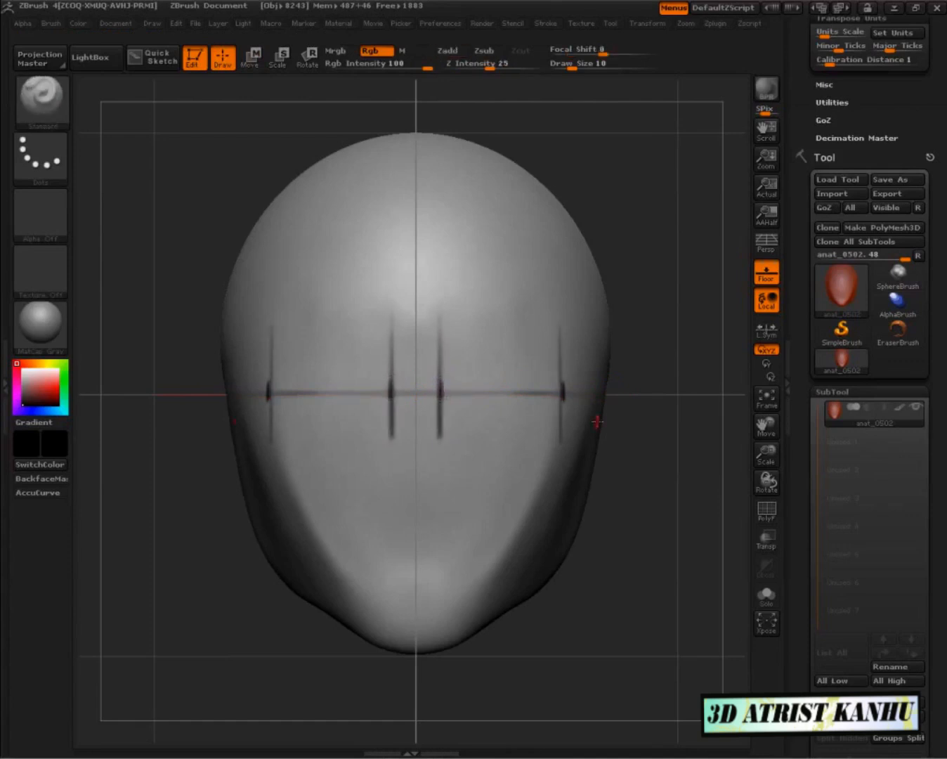
pyautogui.moveTo(495, 408)
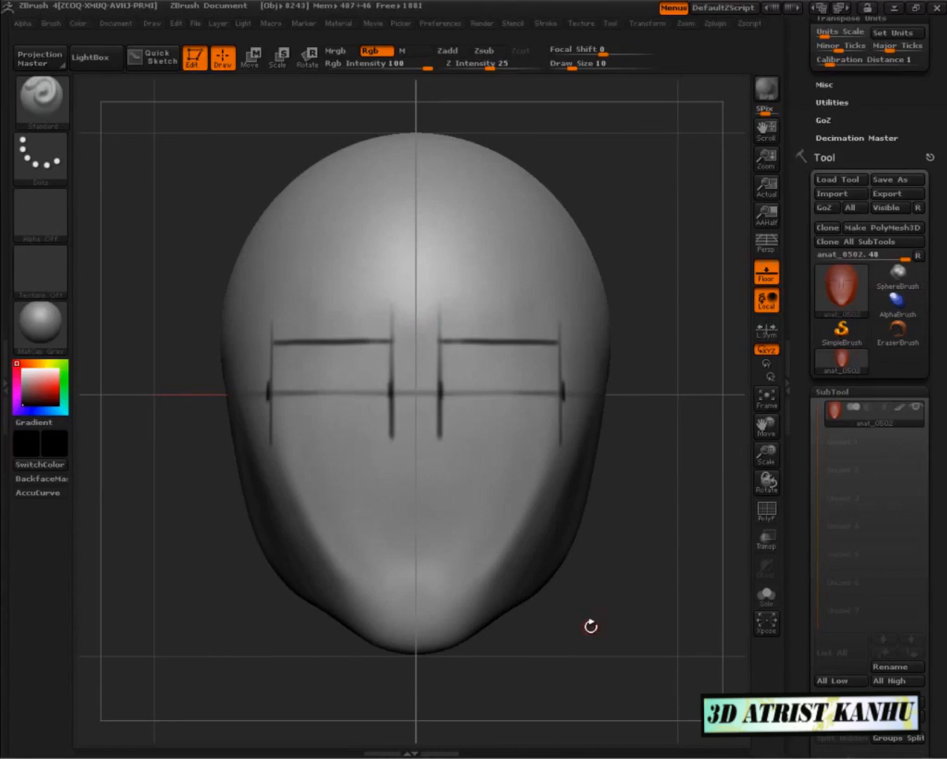
pyautogui.moveTo(443, 444)
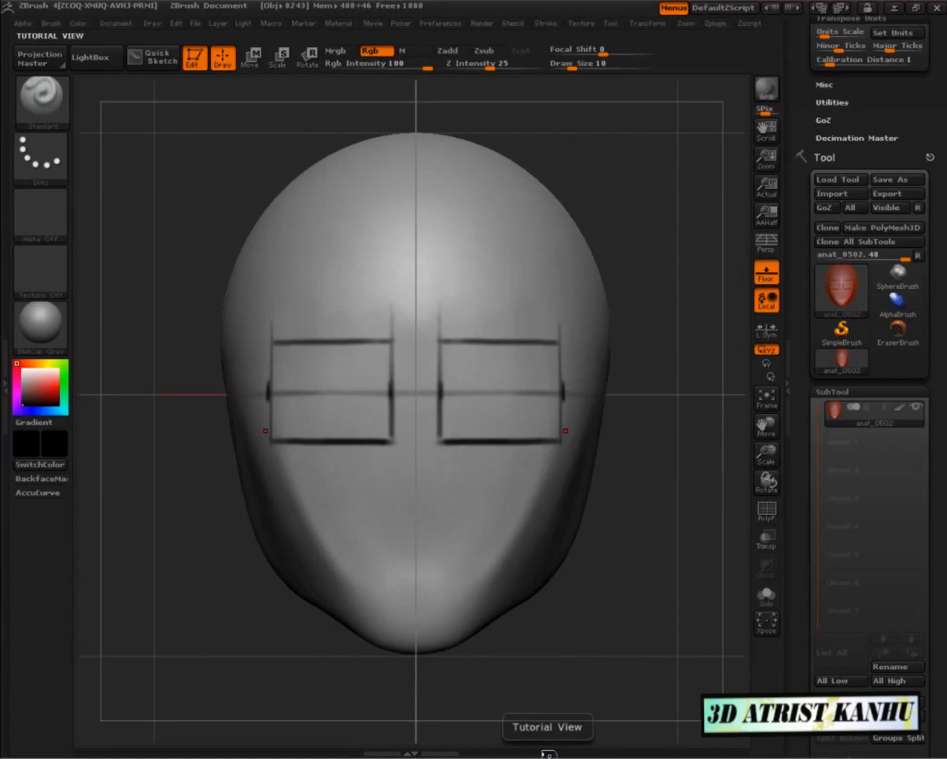
pyautogui.moveTo(435, 390)
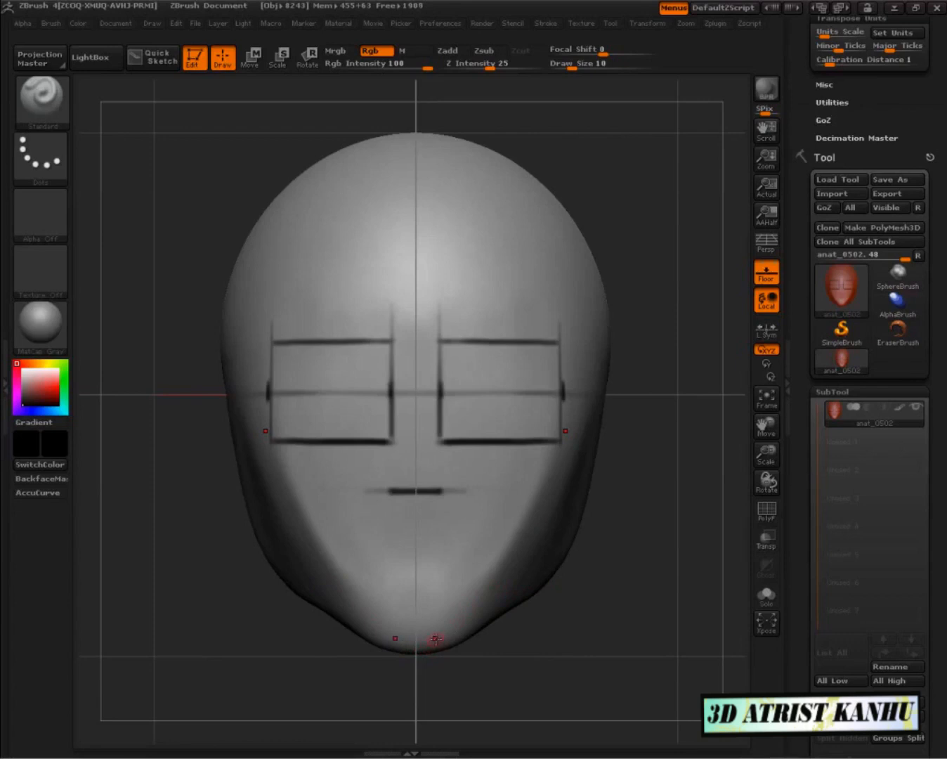
pyautogui.moveTo(420, 575)
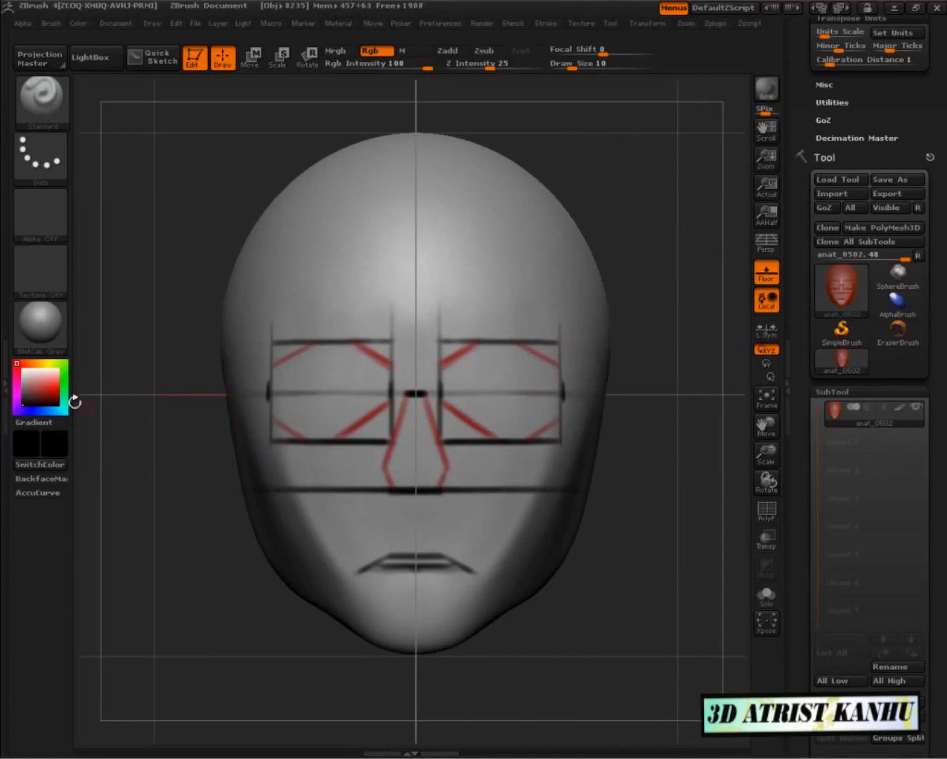
# Choose red and paint the outer orbital contours around both eye sockets.
pyautogui.click(53, 391)
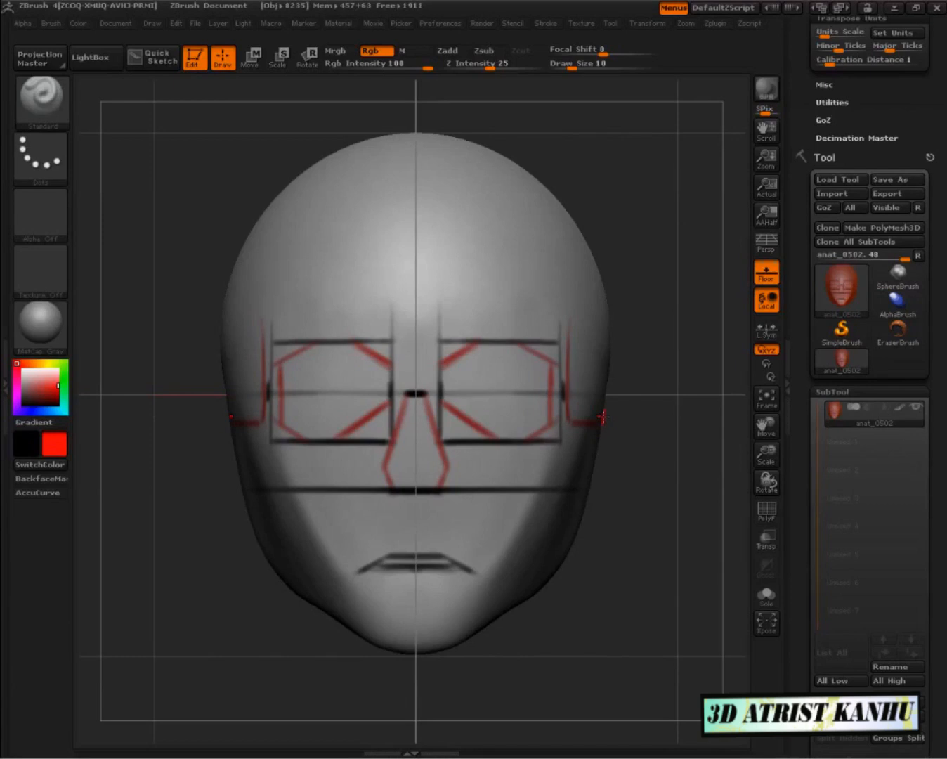
pyautogui.moveTo(645, 645)
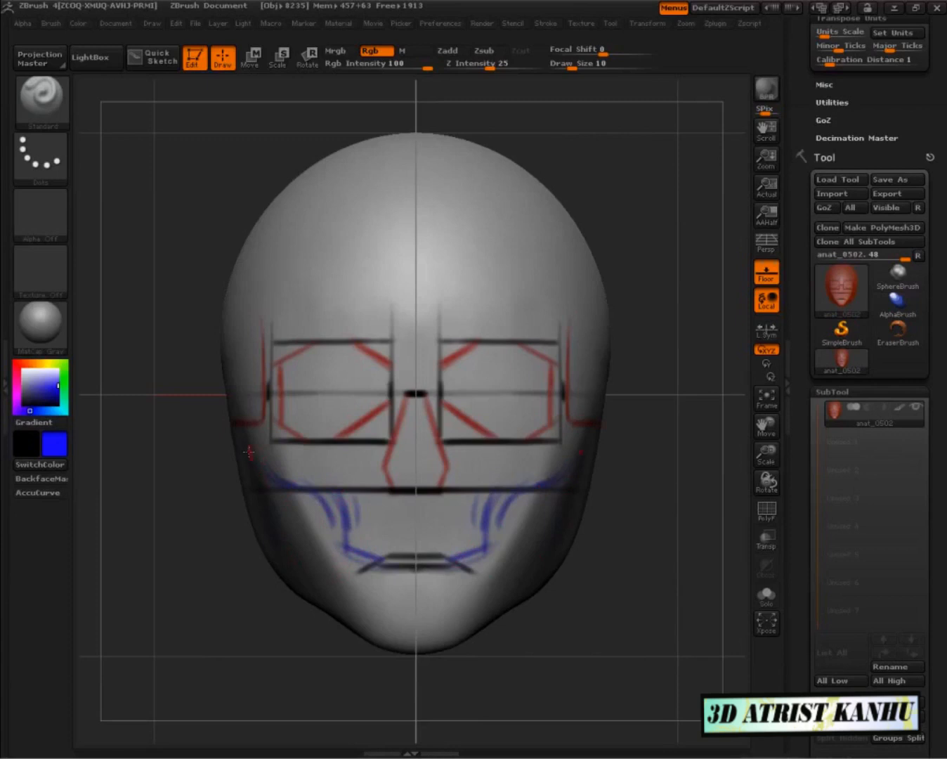
pyautogui.moveTo(297, 612)
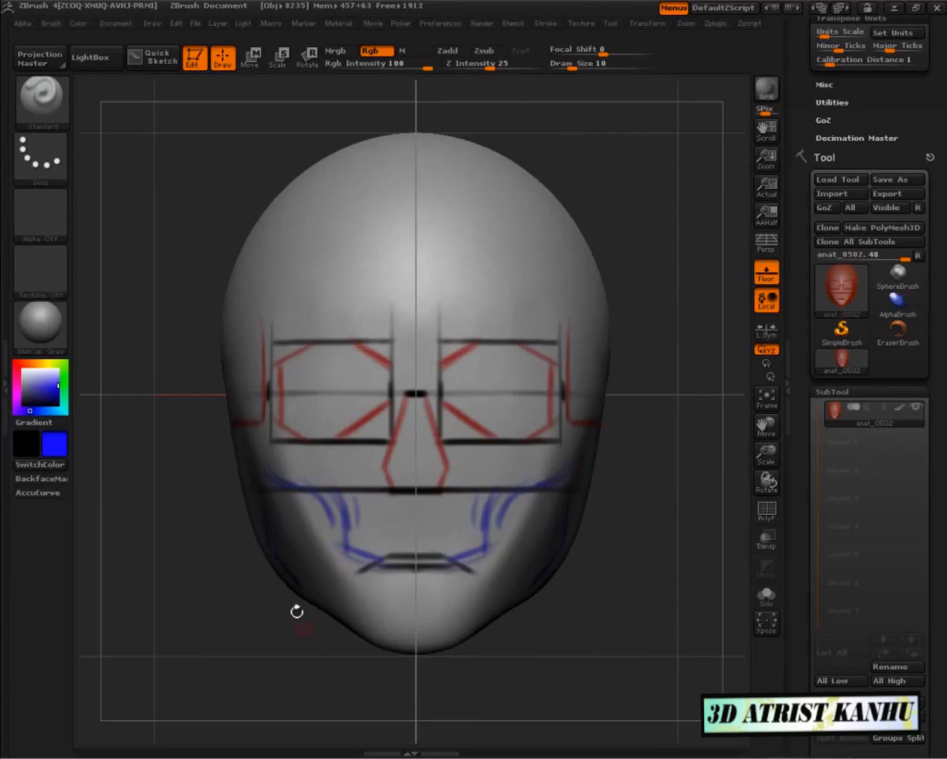